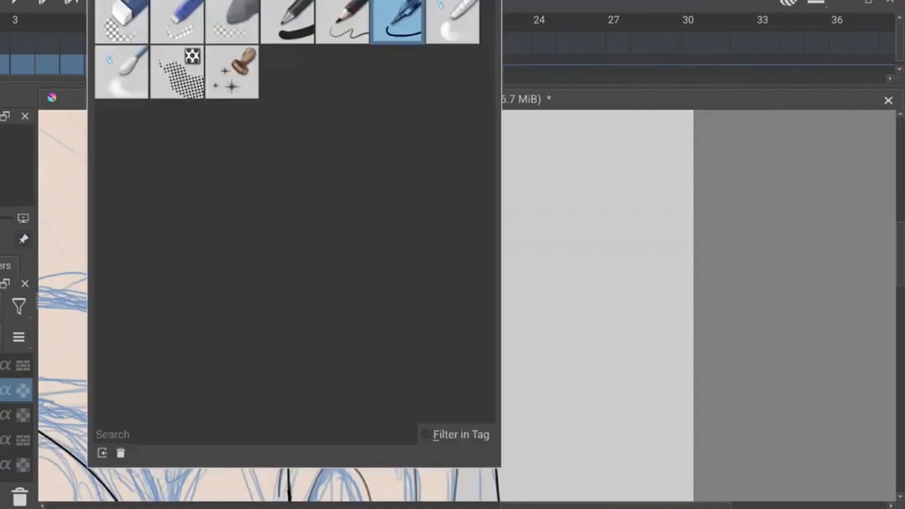
Select the fine inking pen brush preset for lineart
left_click(398, 16)
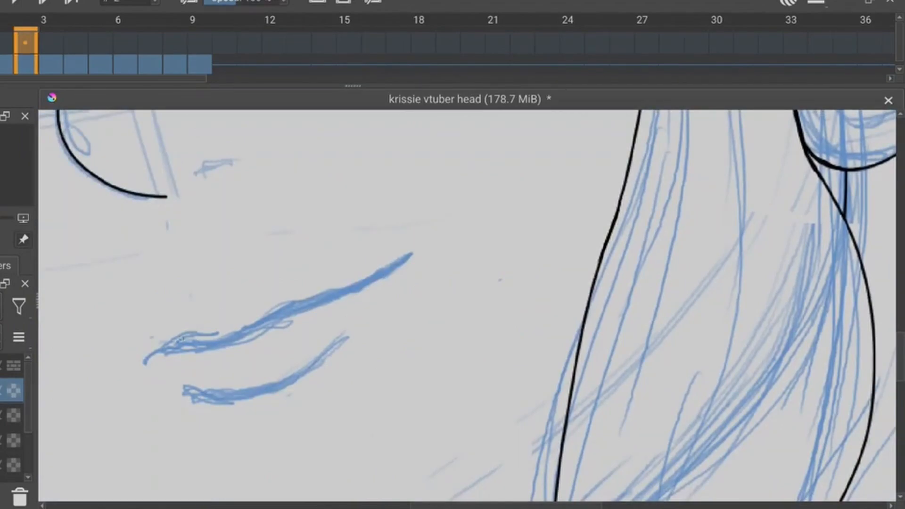
Ink the curved lash stroke and a second sketch stroke in black
left_click_drag(144, 358, 418, 254)
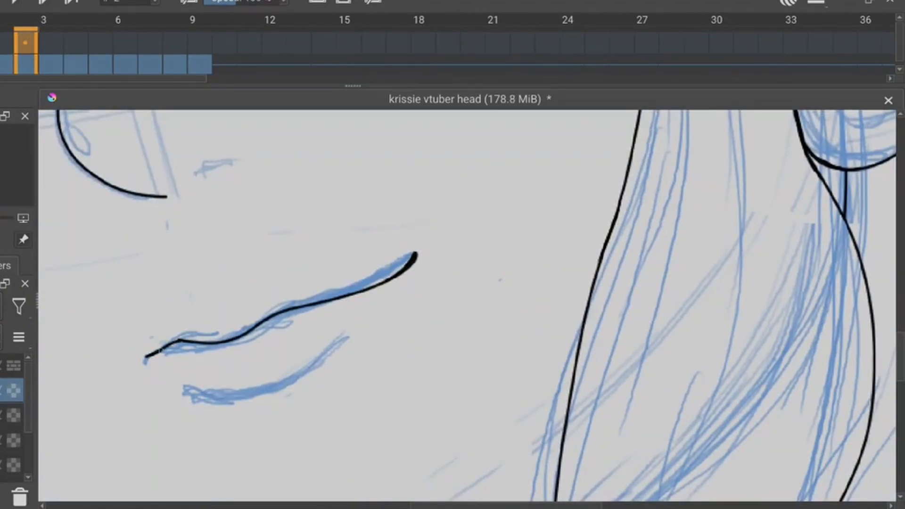
left_click_drag(185, 394, 347, 338)
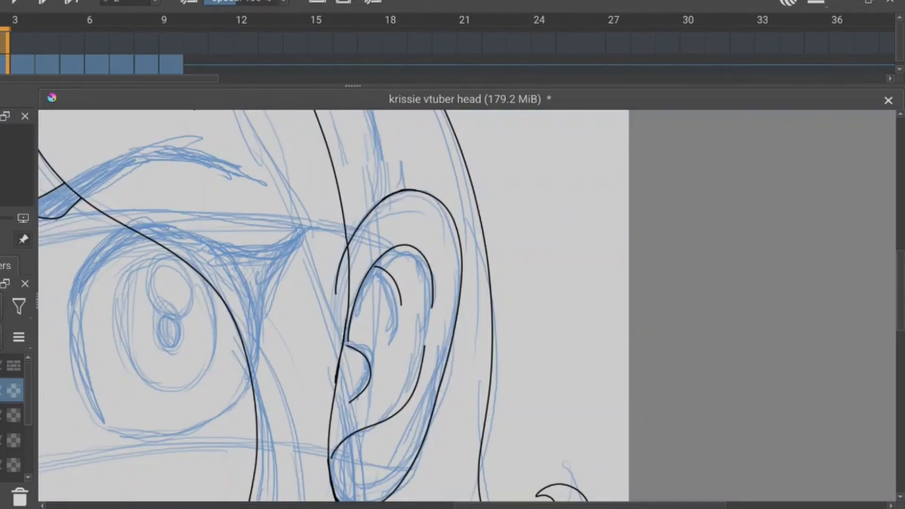
Ink a black line along the side of the face sketch
left_click_drag(69, 311, 104, 415)
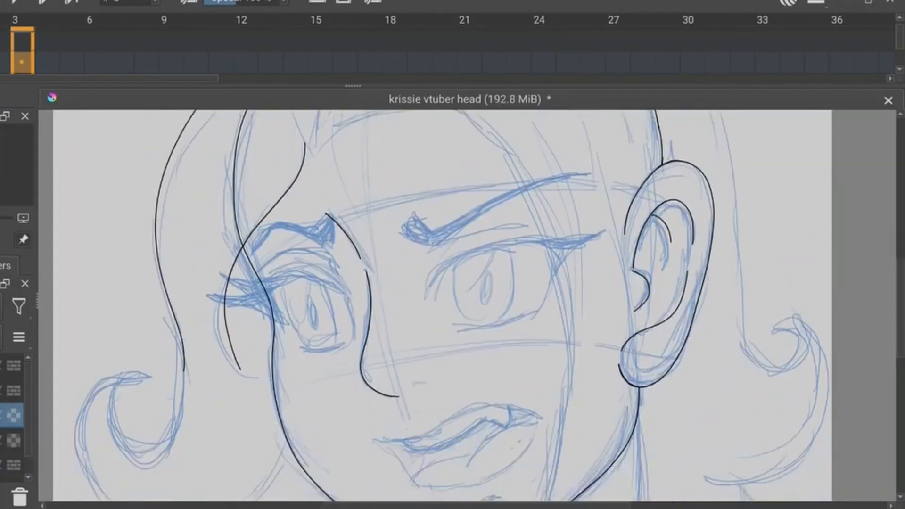
Scroll the canvas view toward the pointed hair lock sketch
scroll("down", 3)
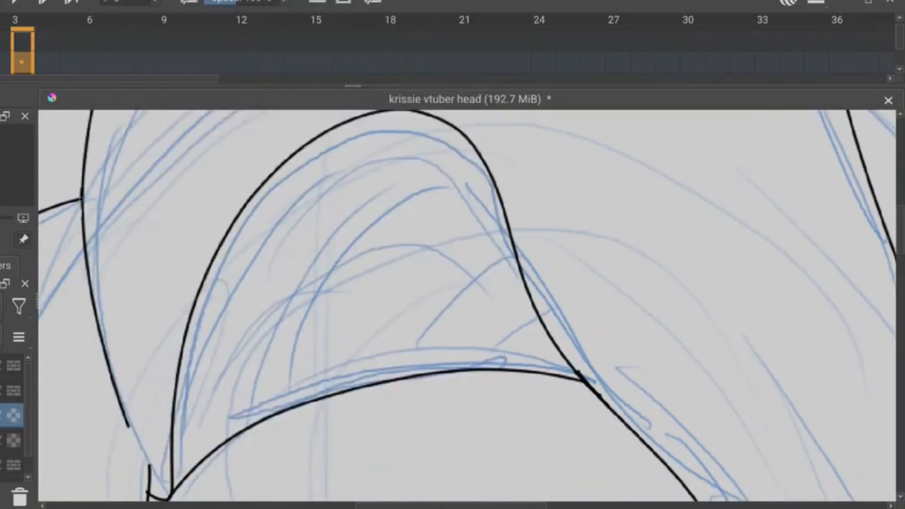
Scroll the canvas view toward the eyebrow sketch above the eye
scroll("down", 3)
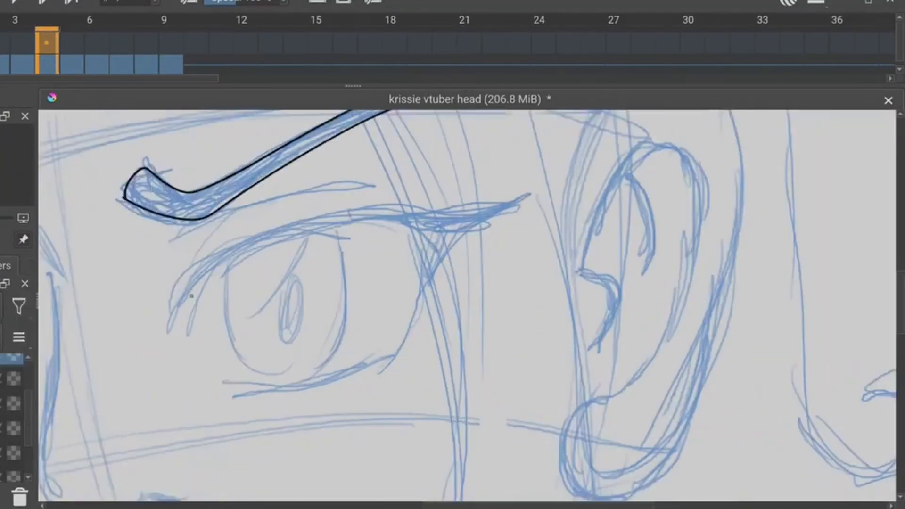
Ink the eye's upper lid and outline, then the other eye and its iris
left_click_drag(167, 332, 381, 231)
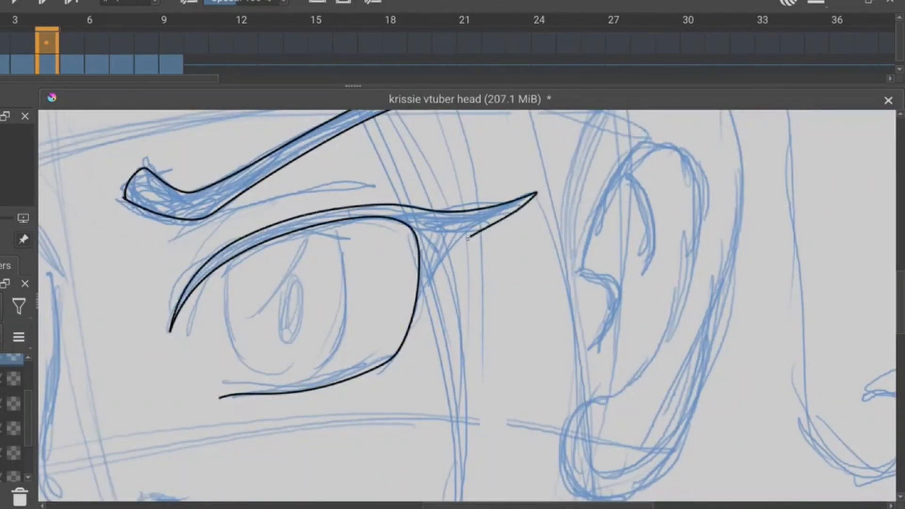
left_click_drag(173, 254, 393, 185)
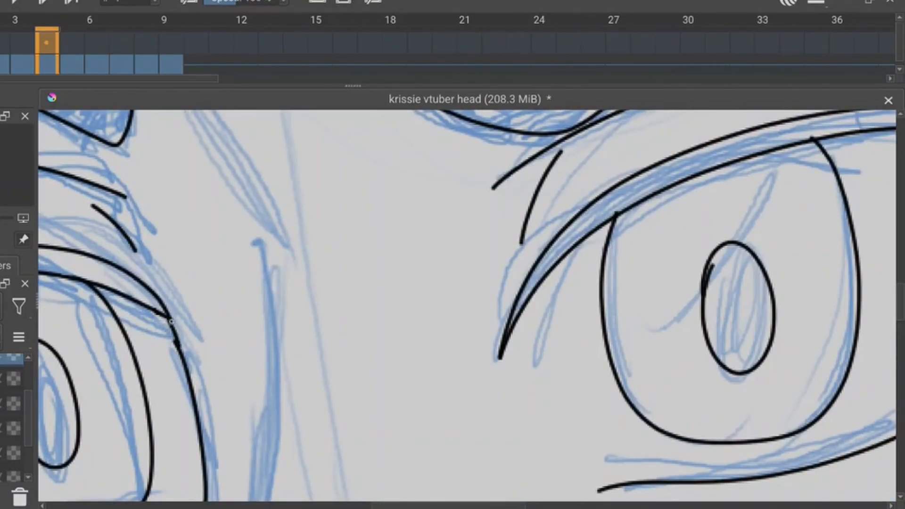
left_click_drag(168, 321, 190, 370)
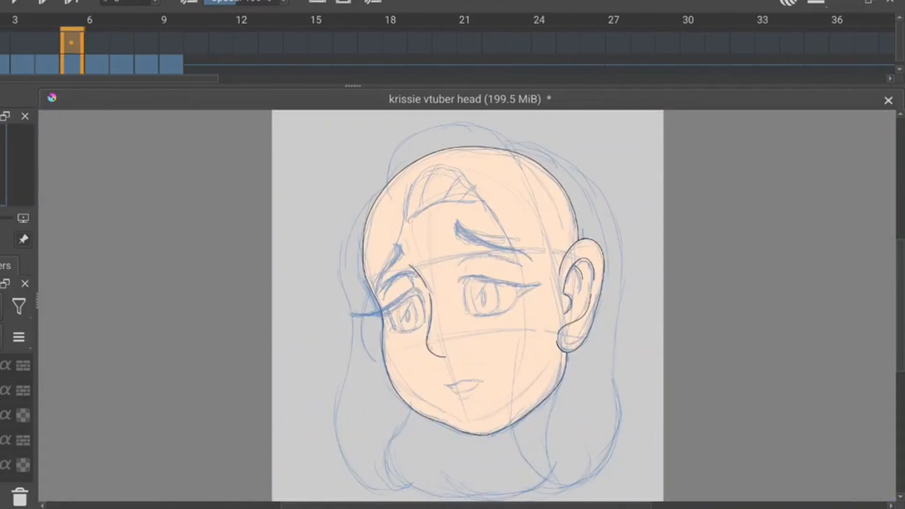
left_click(144, 42)
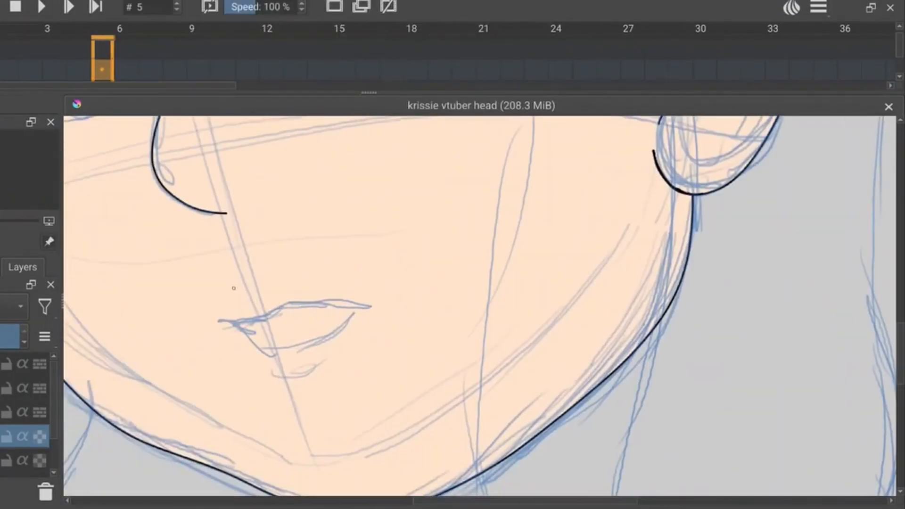
Ink a black line over the blue lip sketch
left_click_drag(219, 324, 369, 306)
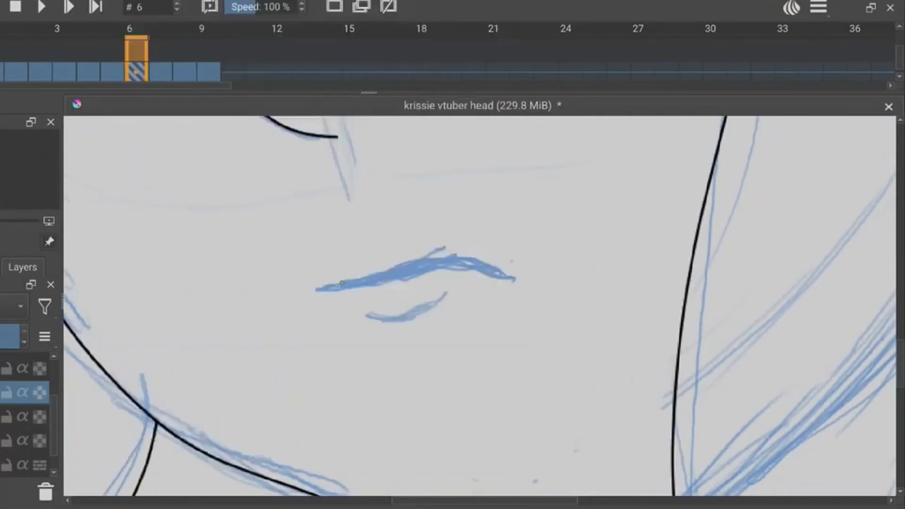
left_click_drag(319, 287, 490, 272)
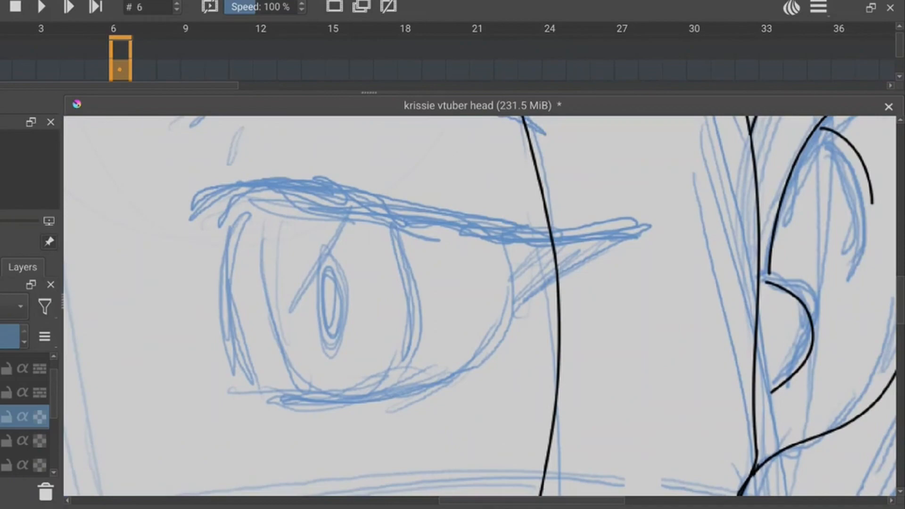
mouse_move(200, 234)
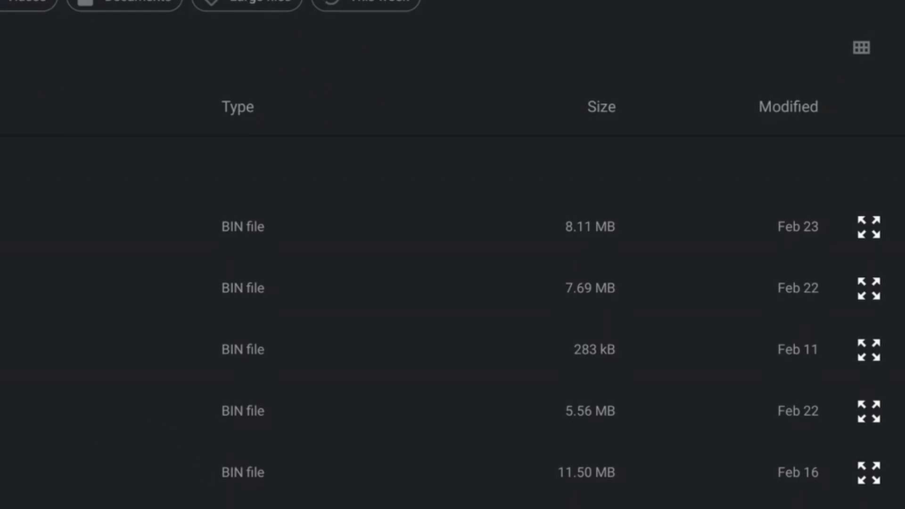
scroll("down", 3)
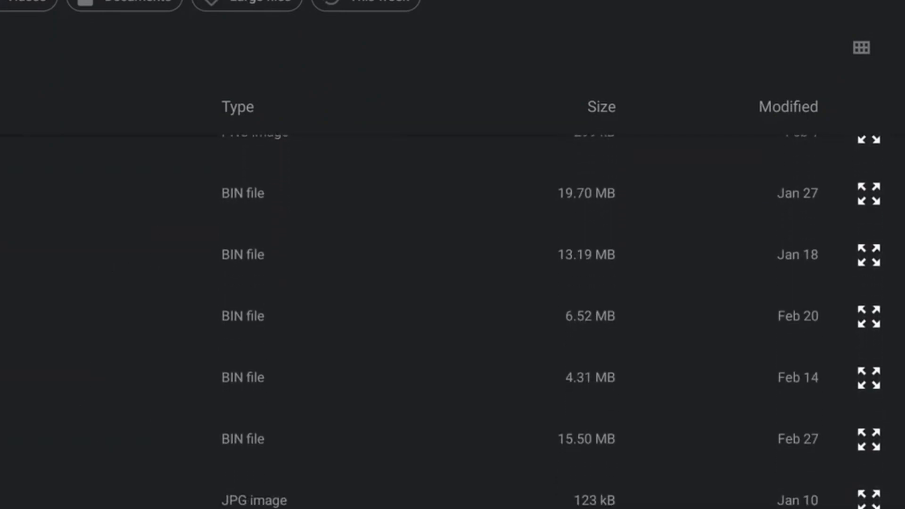
scroll("down", 3)
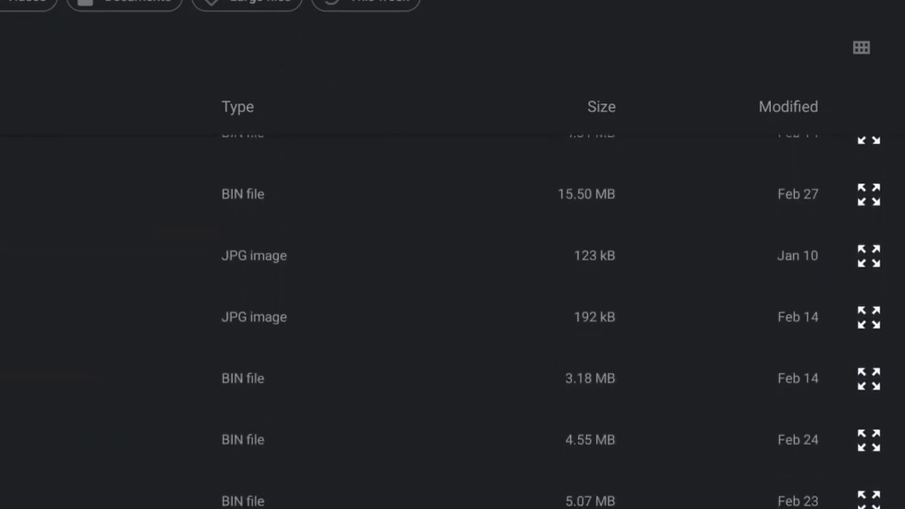
scroll("down", 3)
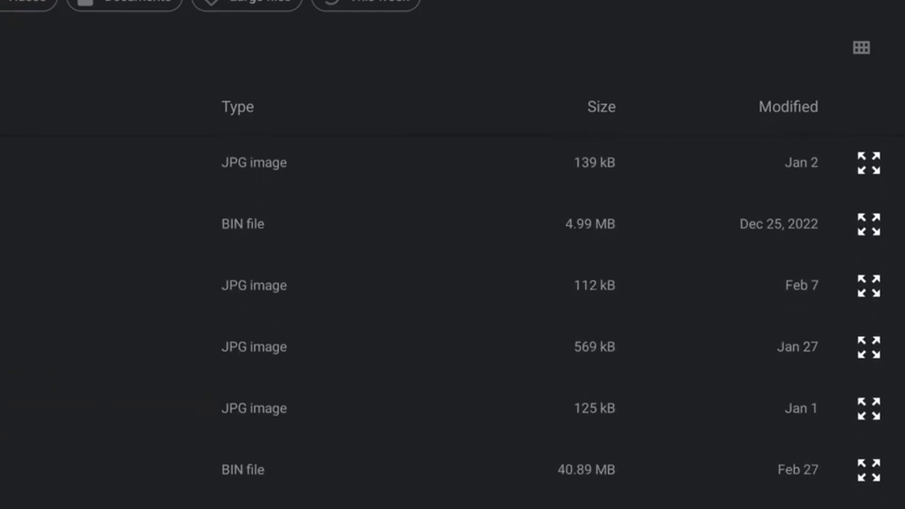
scroll("down", 3)
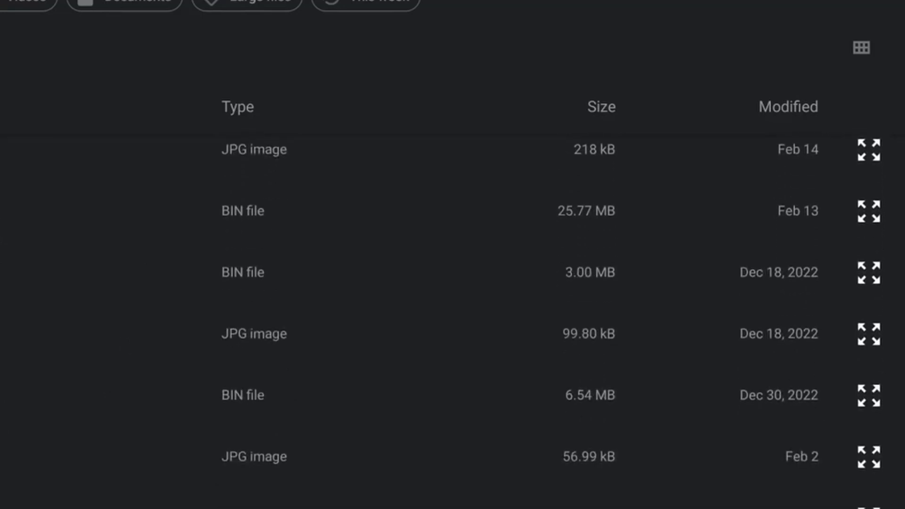
scroll("down", 3)
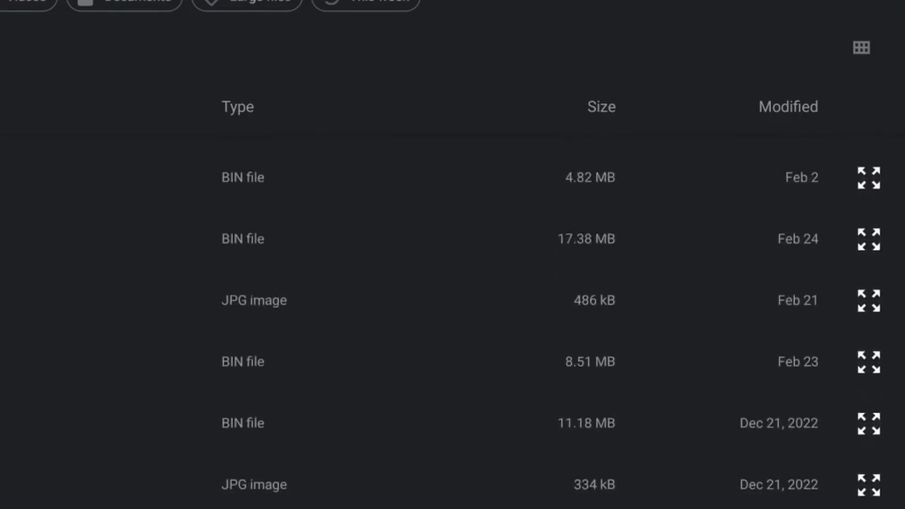
scroll("down", 3)
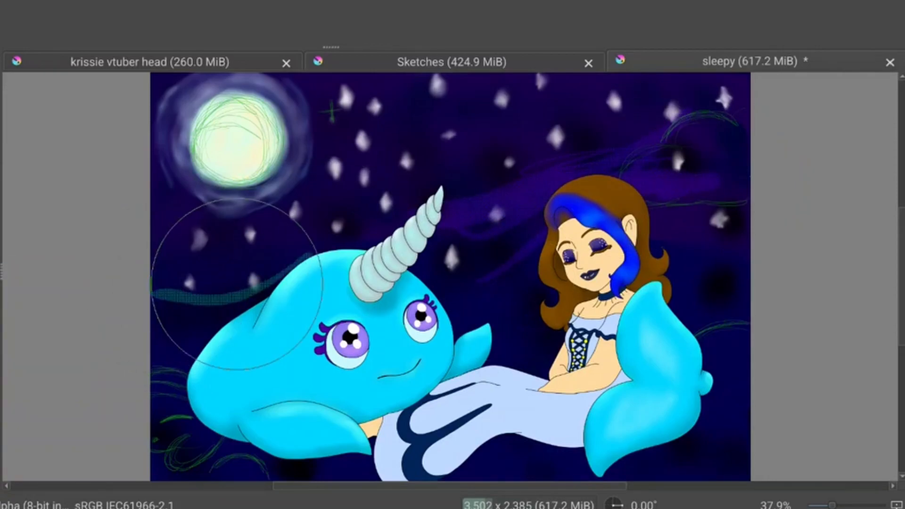
mouse_move(207, 248)
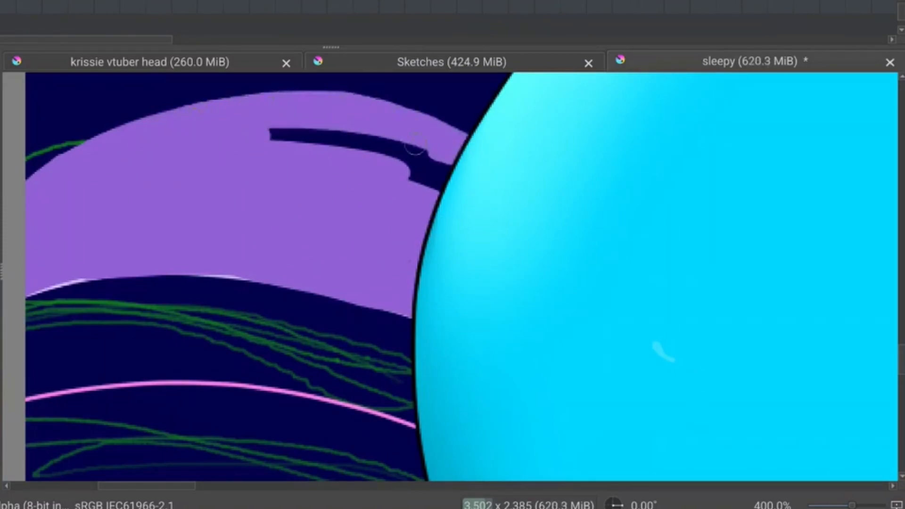
Choose a band colour in the colour selector
left_click(107, 299)
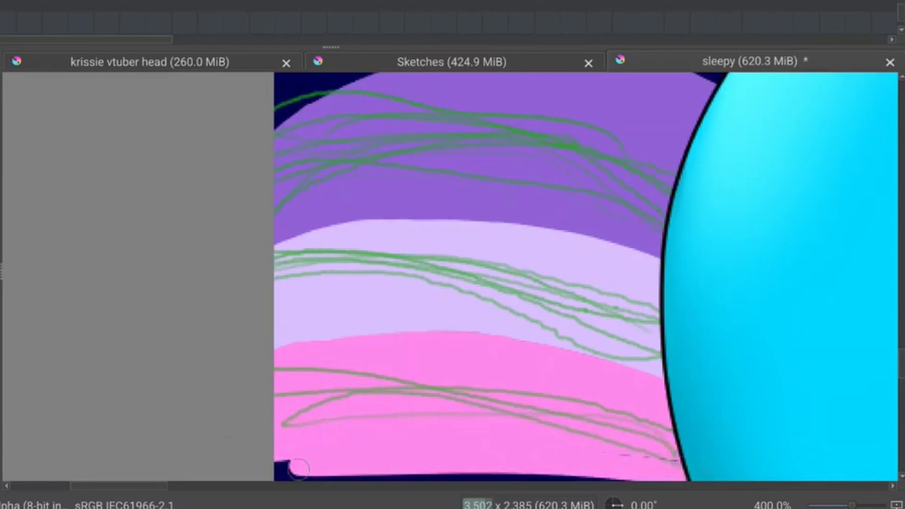
mouse_move(784, 454)
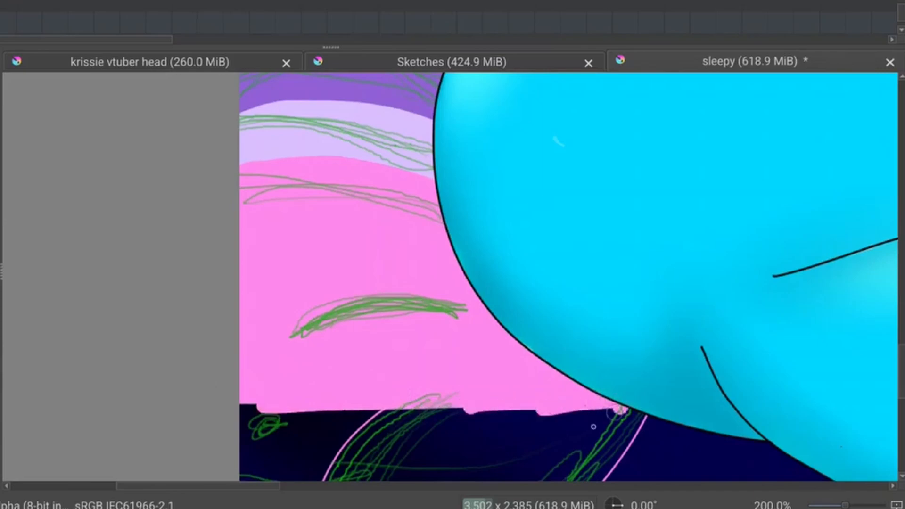
Brush pink into the creature's sketched rounded lower body
scroll("down", 3)
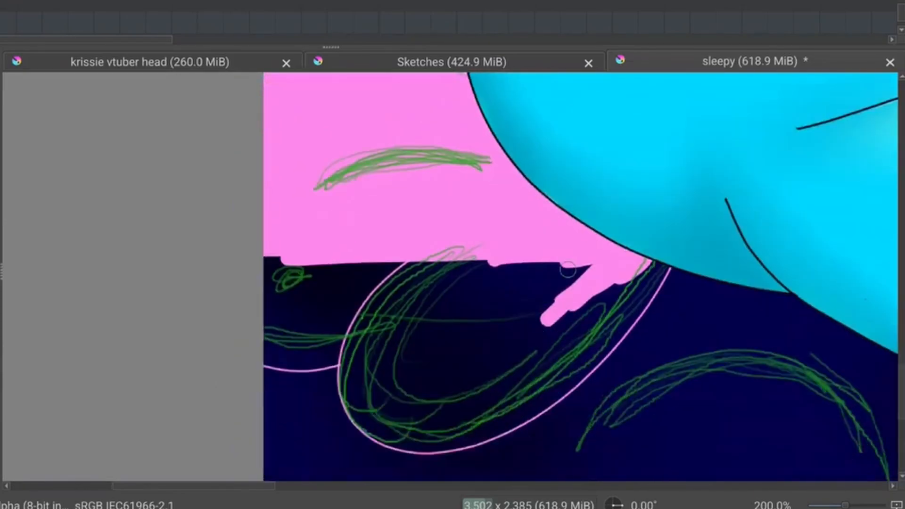
left_click_drag(450, 254, 358, 358)
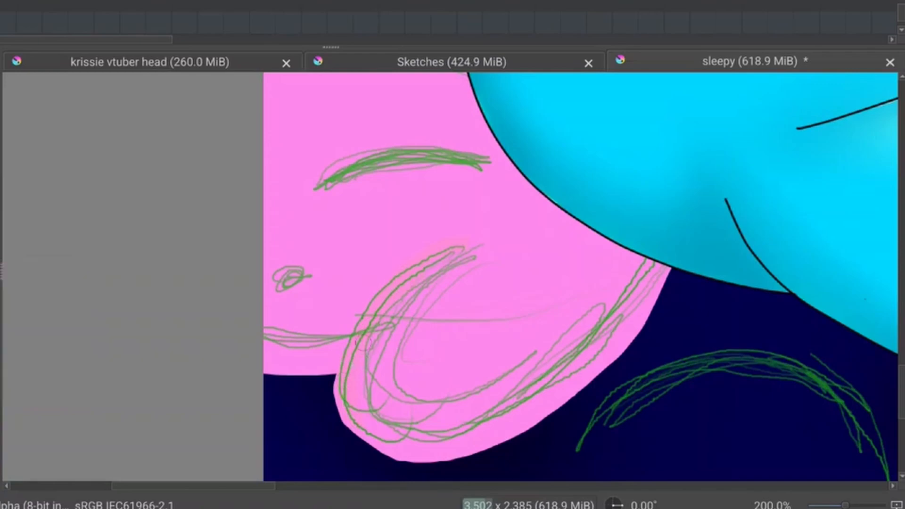
Paint a dark magenta stroke over the creature's sketched closed-eye curve
left_click_drag(462, 248, 358, 439)
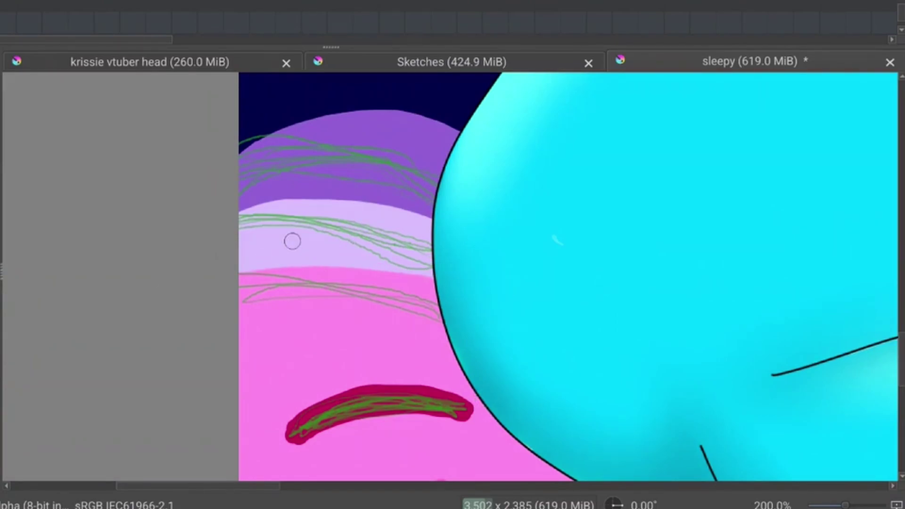
mouse_move(422, 234)
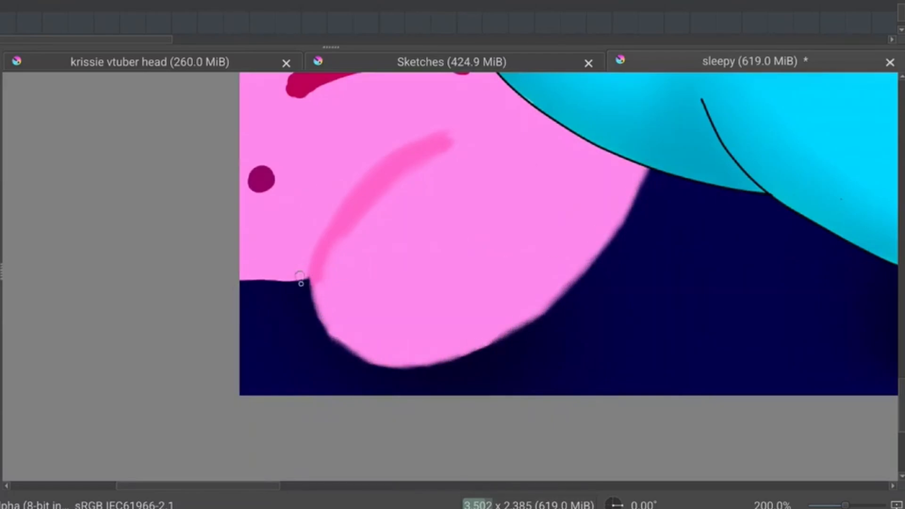
Smudge the borders between the purple, lavender and pink bands on the narwhal's head
left_click_drag(299, 278, 248, 283)
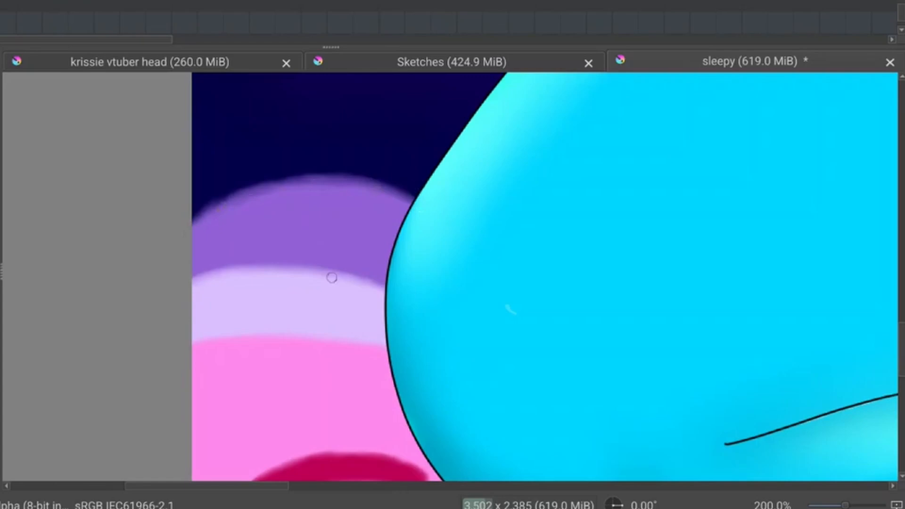
mouse_move(326, 298)
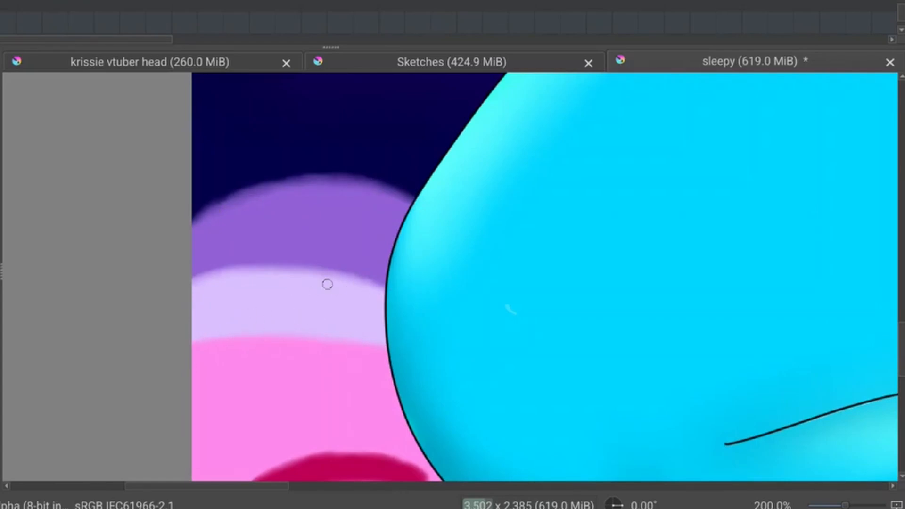
Zoom the view and paint peach skin and gold oval hair outlines beside the fin
scroll("down", 3)
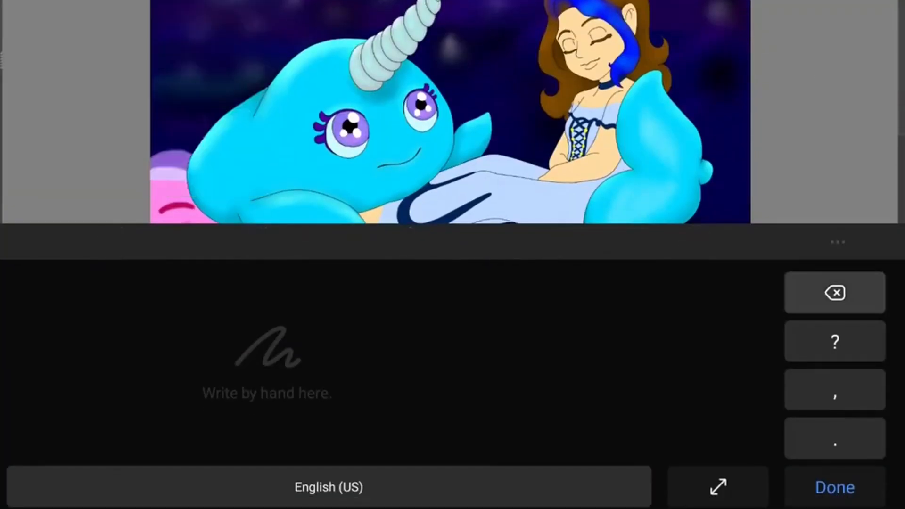
left_click_drag(35, 369, 92, 415)
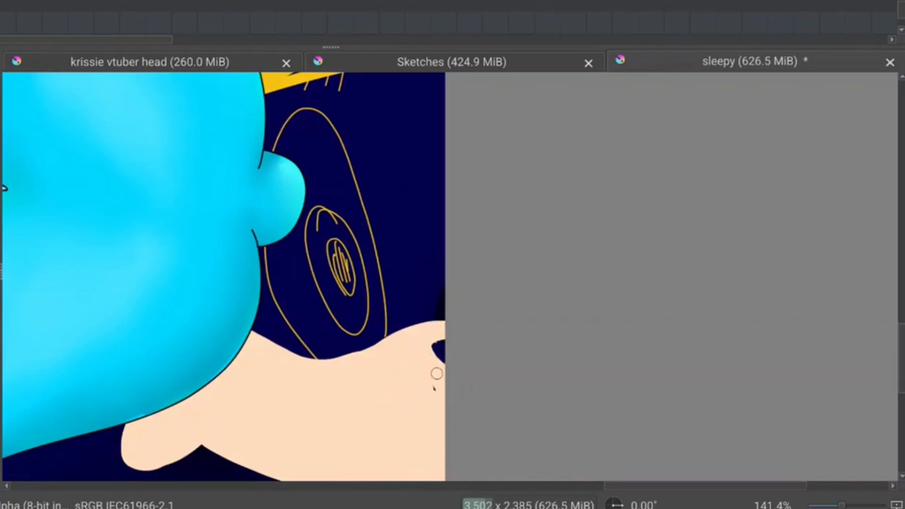
mouse_move(529, 322)
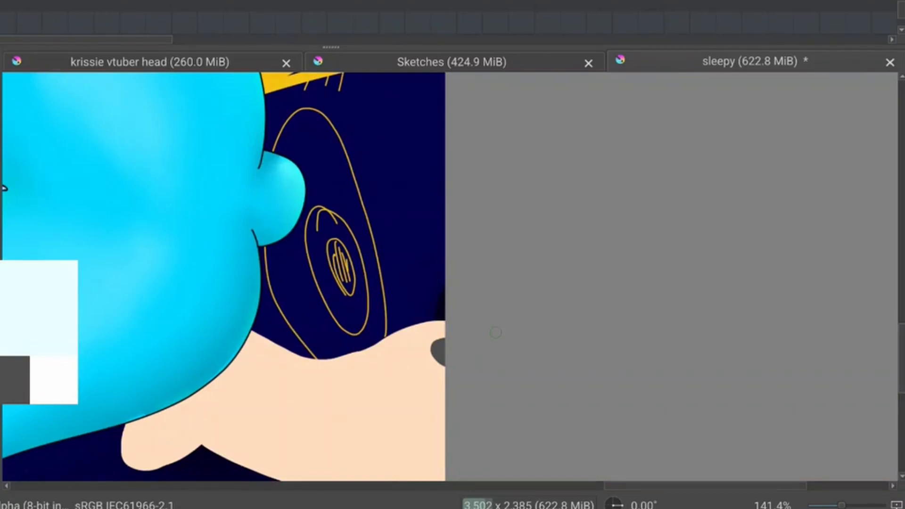
Trace and thicken a white eye outline, then paint white inside around the iris
left_click_drag(323, 113, 384, 336)
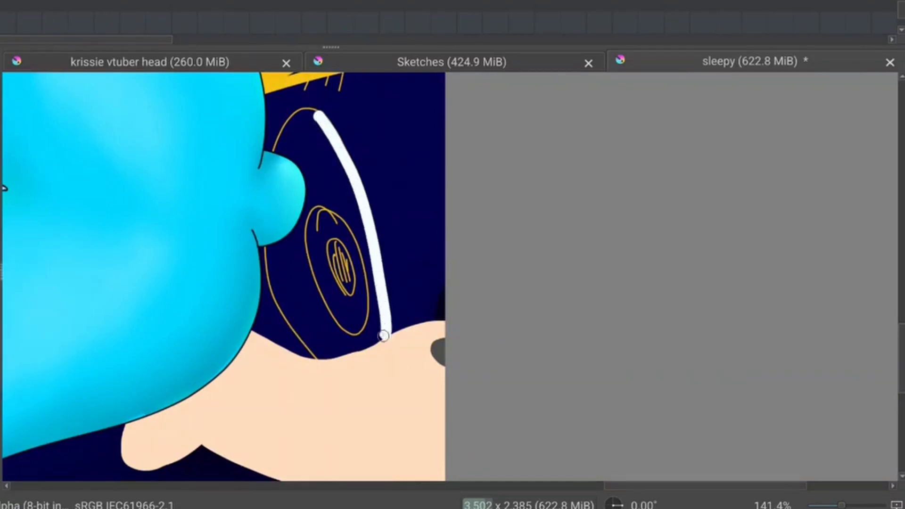
left_click_drag(381, 336, 329, 346)
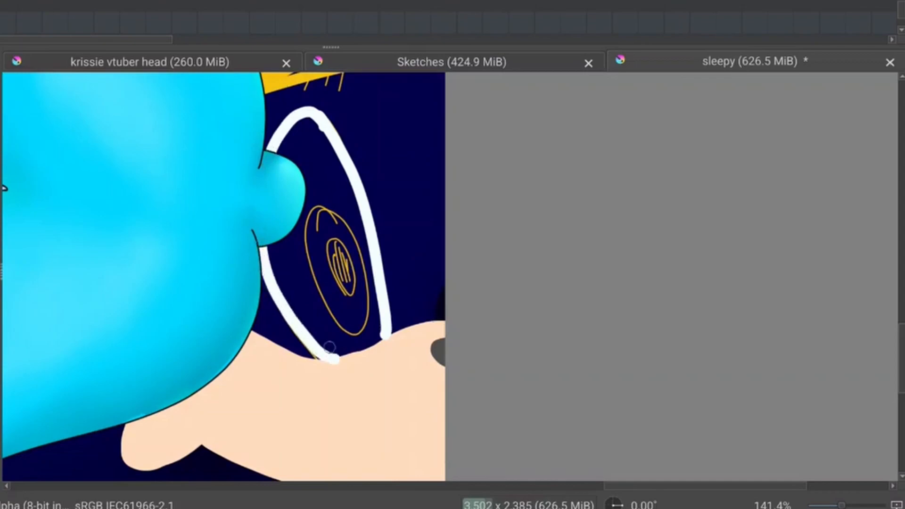
left_click_drag(332, 360, 311, 115)
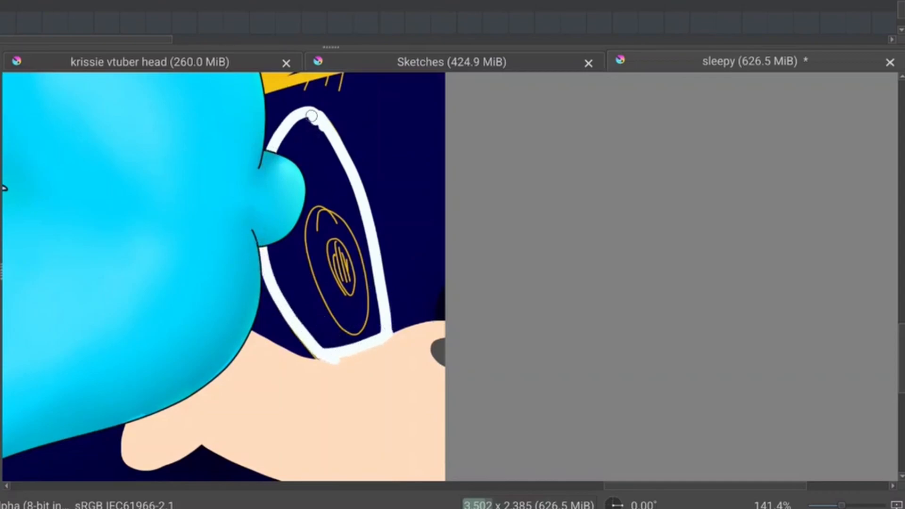
left_click_drag(311, 116, 366, 225)
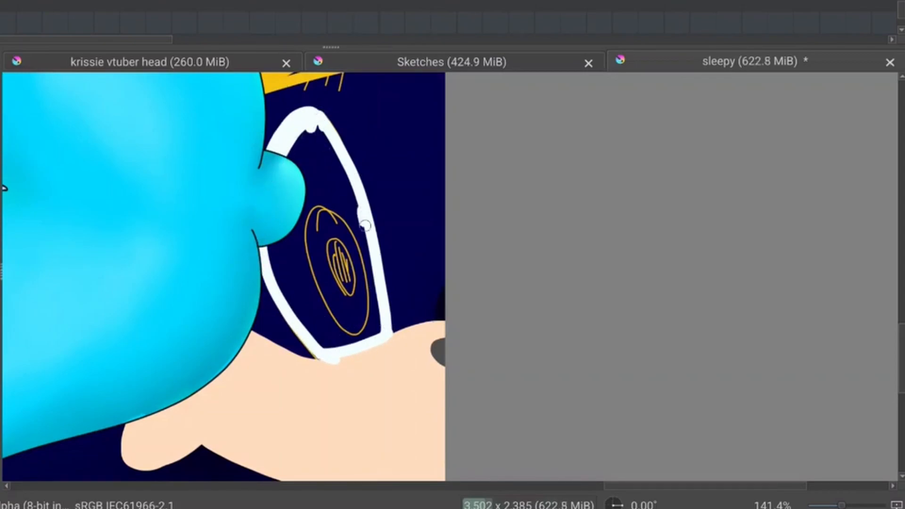
left_click_drag(366, 226, 362, 255)
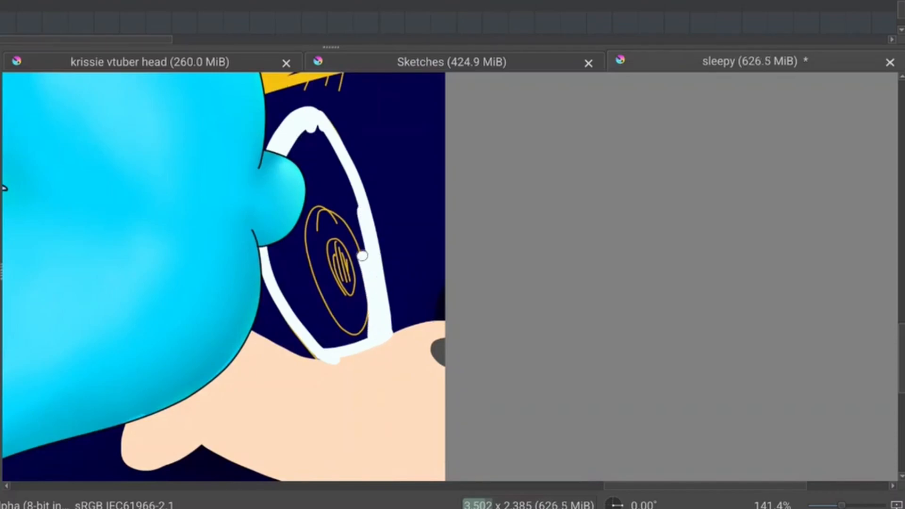
left_click_drag(363, 255, 343, 208)
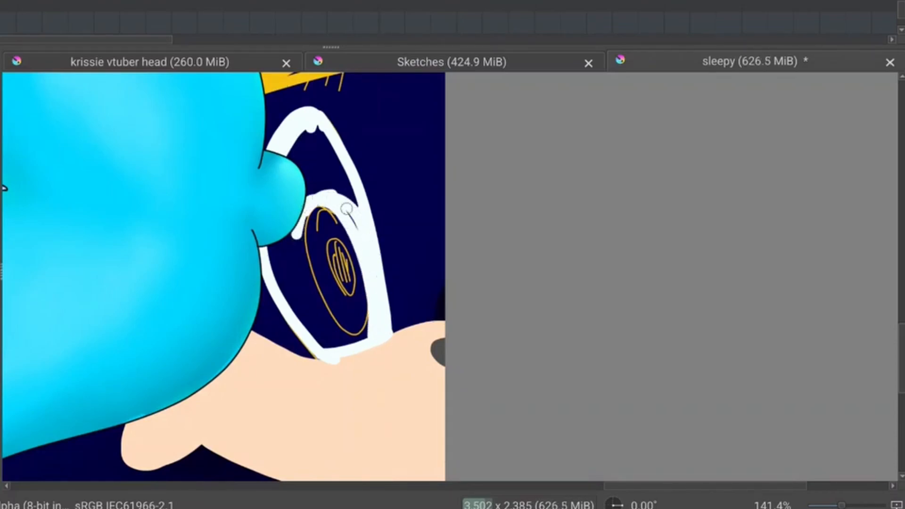
left_click_drag(346, 208, 316, 117)
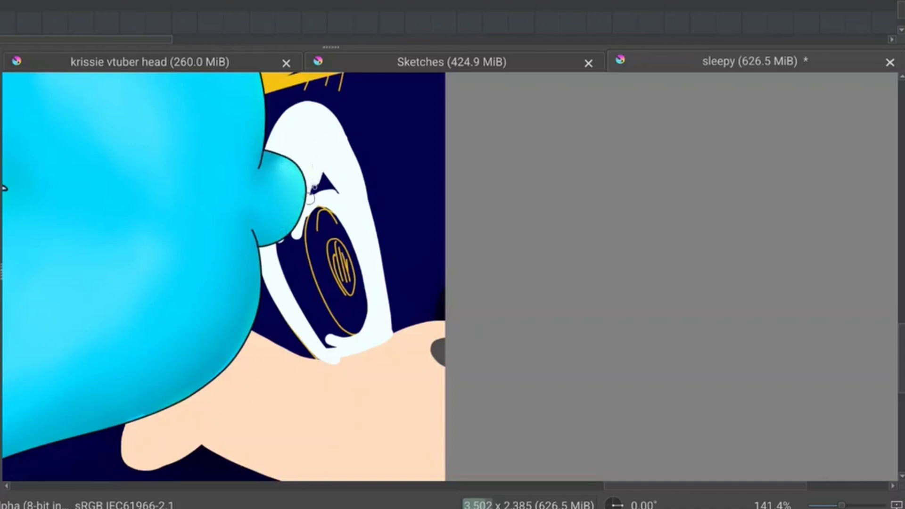
Fill the remaining eye area white and paint gold hair above, left and right
left_click(359, 339)
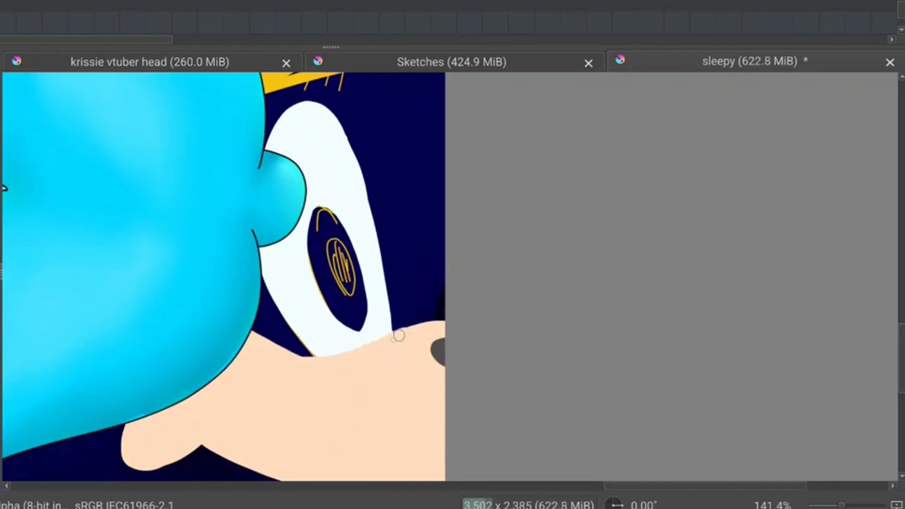
left_click_drag(397, 336, 309, 354)
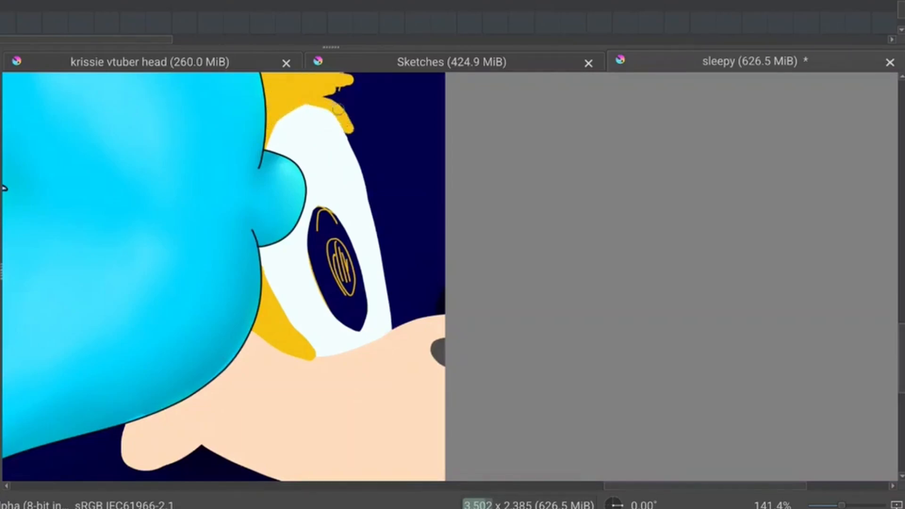
left_click_drag(347, 110, 392, 329)
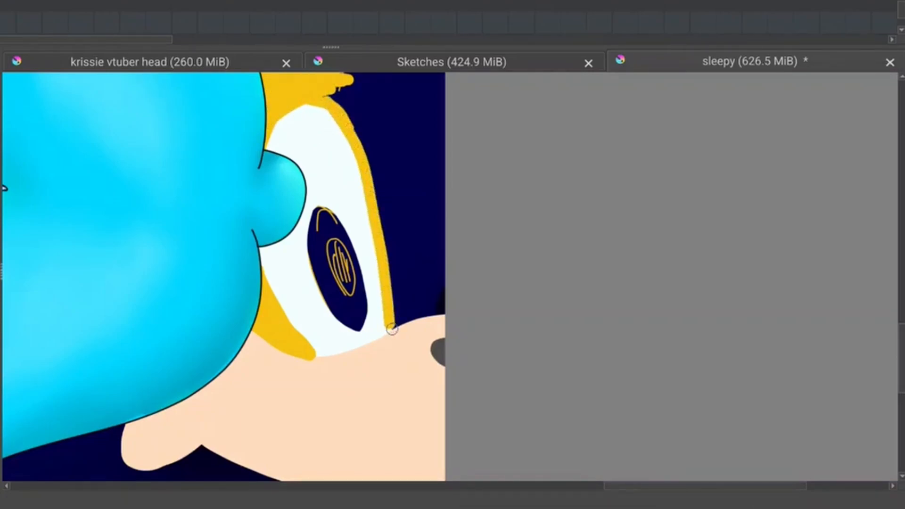